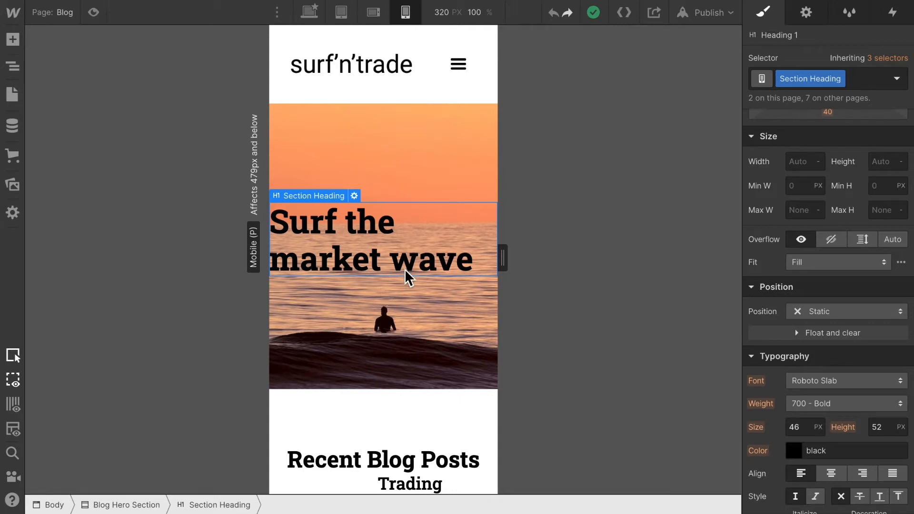
mouse_move(466, 230)
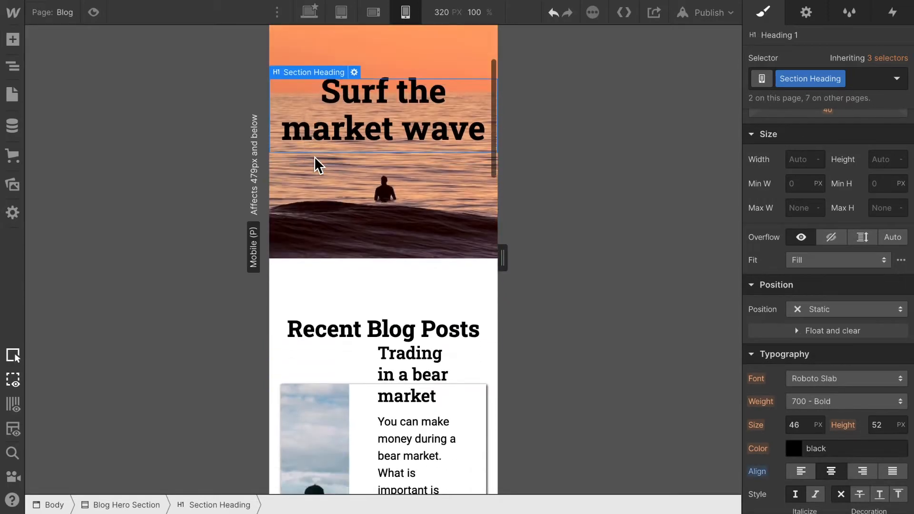
Select Blog Preview Link Block in the Navigator and set its height to 500 px.
scroll("down", 3)
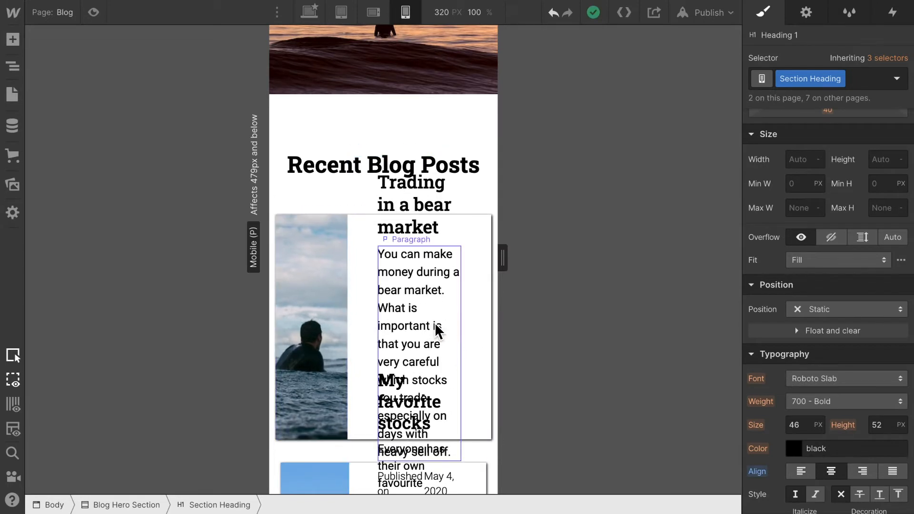
scroll("down", 3)
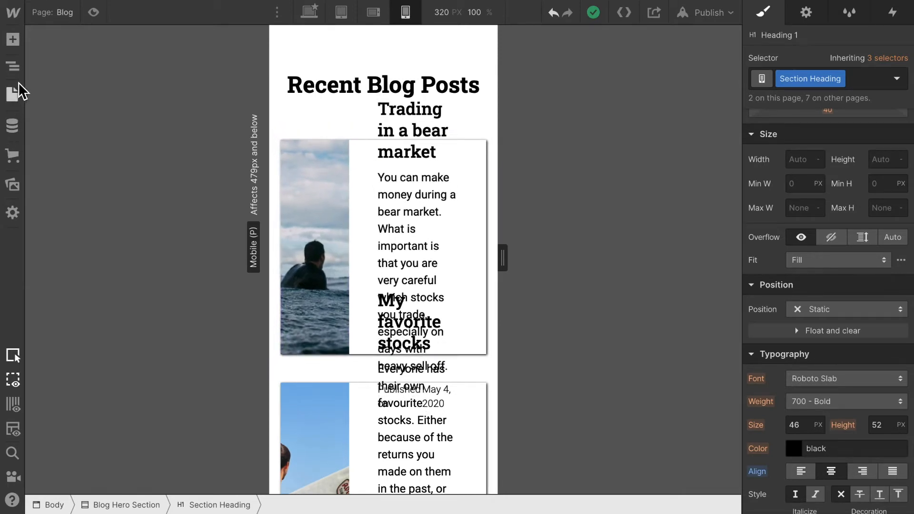
left_click(13, 66)
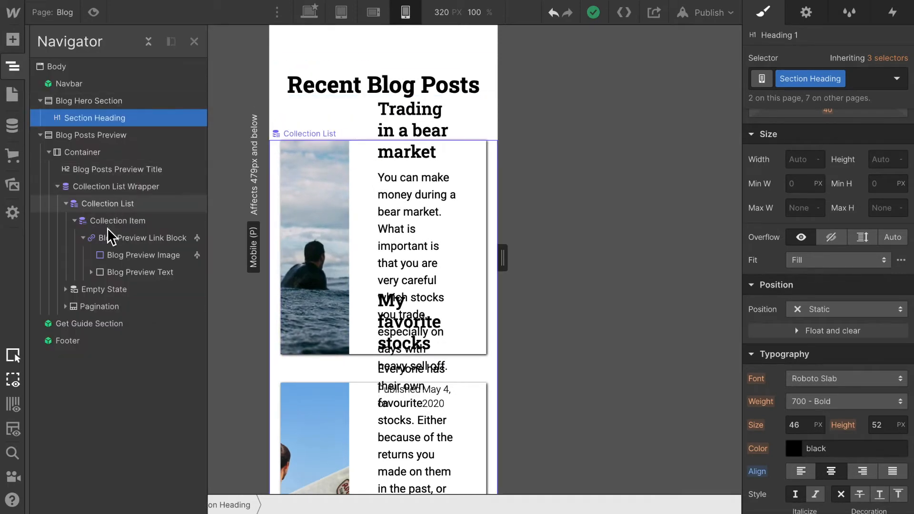
left_click(146, 238)
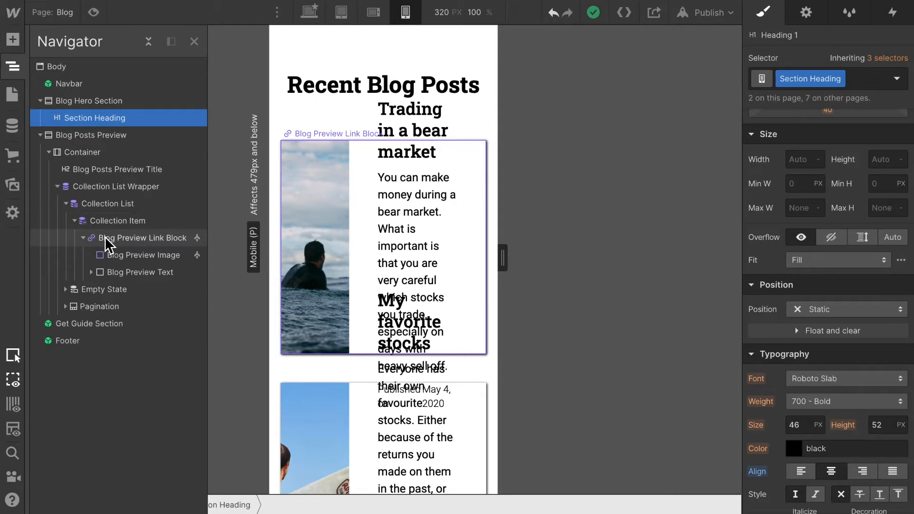
left_click(140, 238)
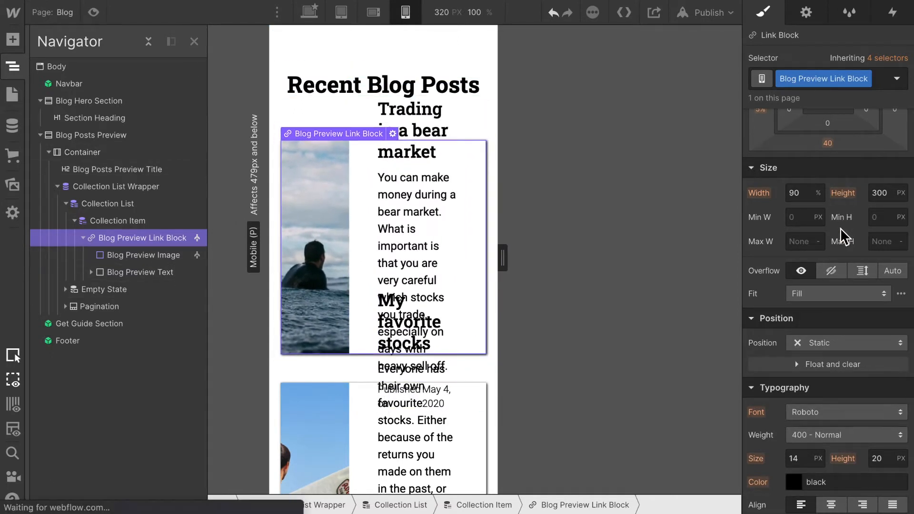
left_click(880, 193)
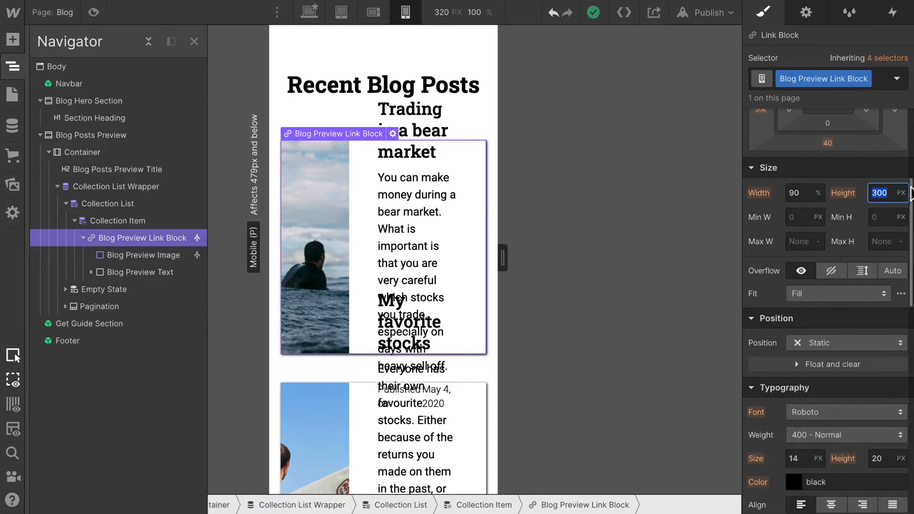
type("500")
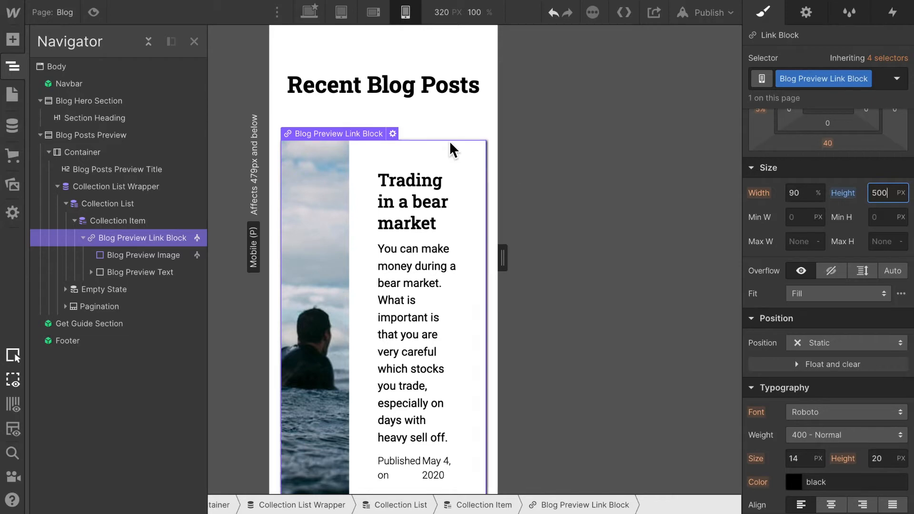
scroll("down", 3)
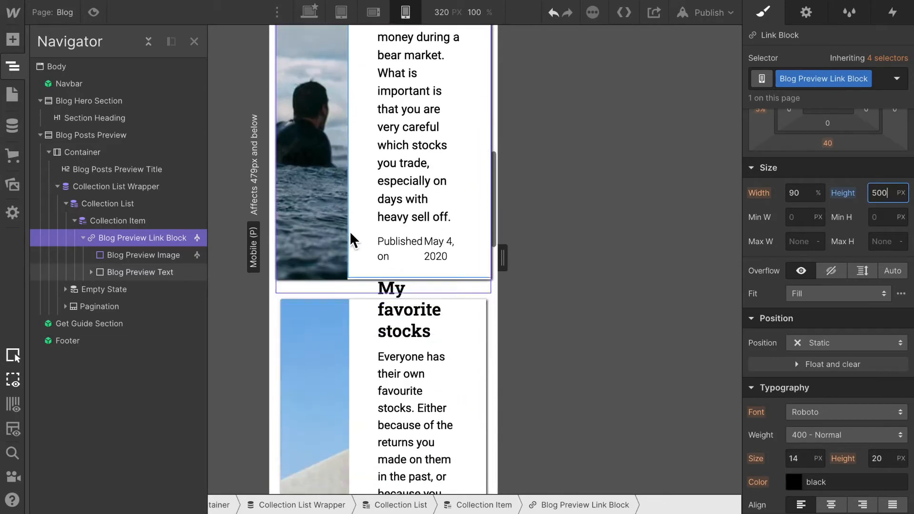
scroll("down", 3)
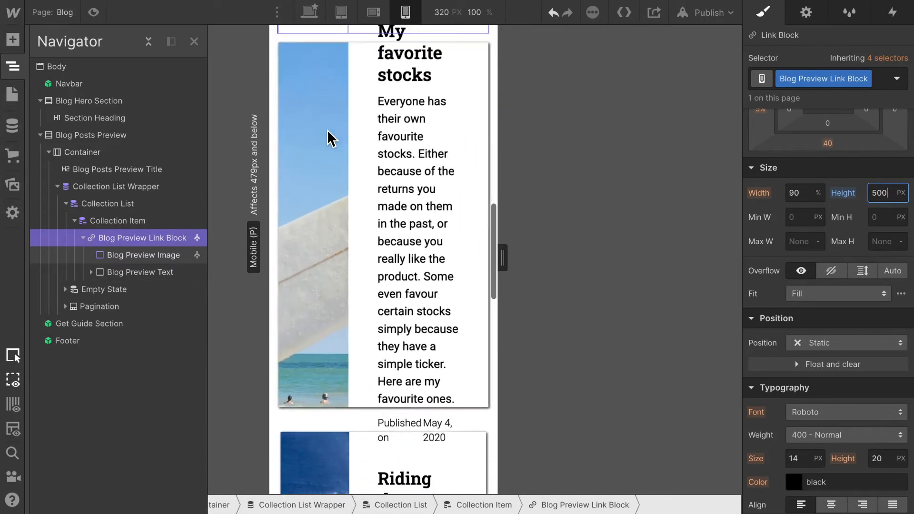
scroll("down", 3)
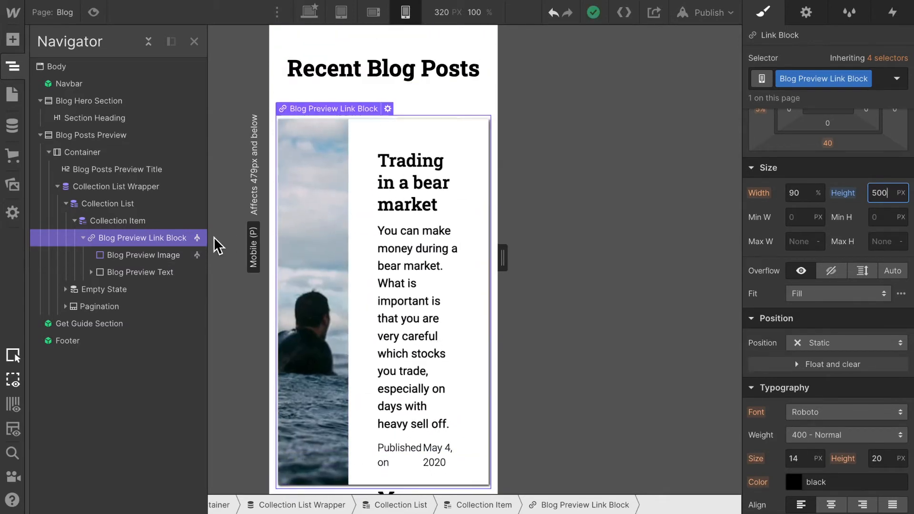
Give the Blog Preview Image a 100% width and a 150 px height.
left_click(140, 255)
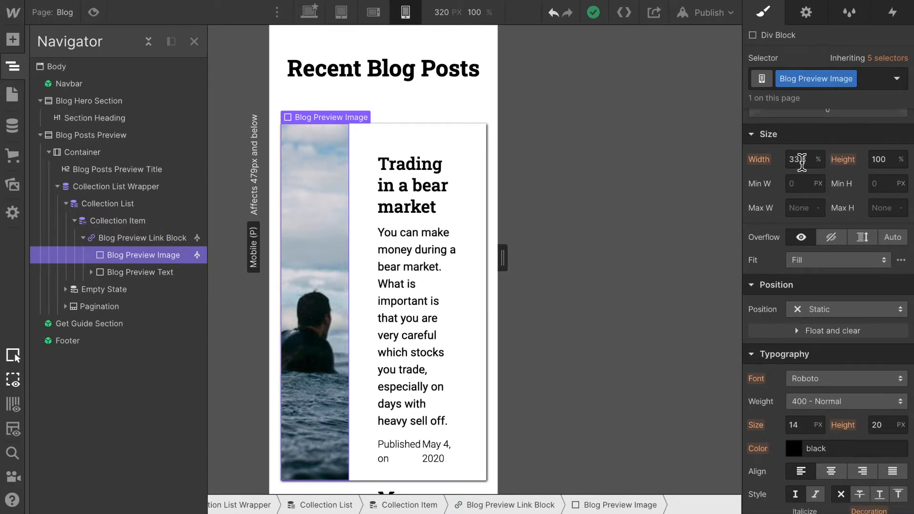
type("100")
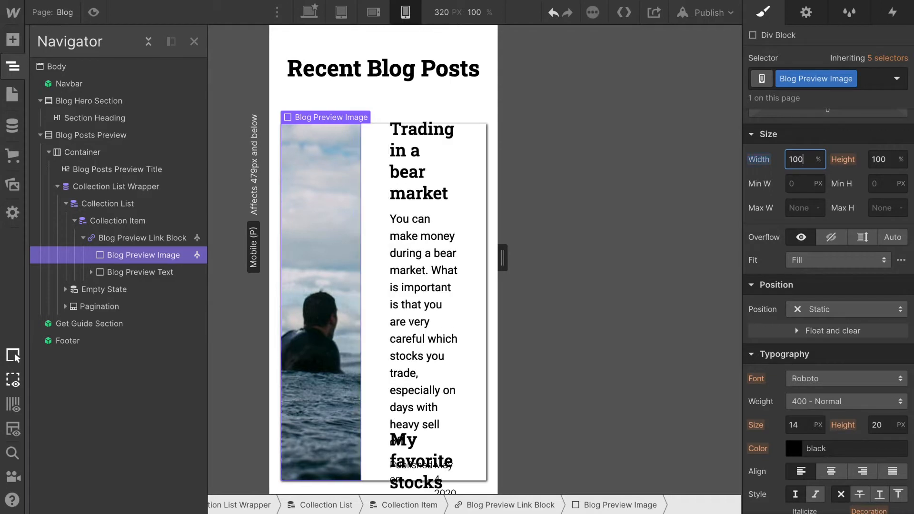
left_click(882, 159)
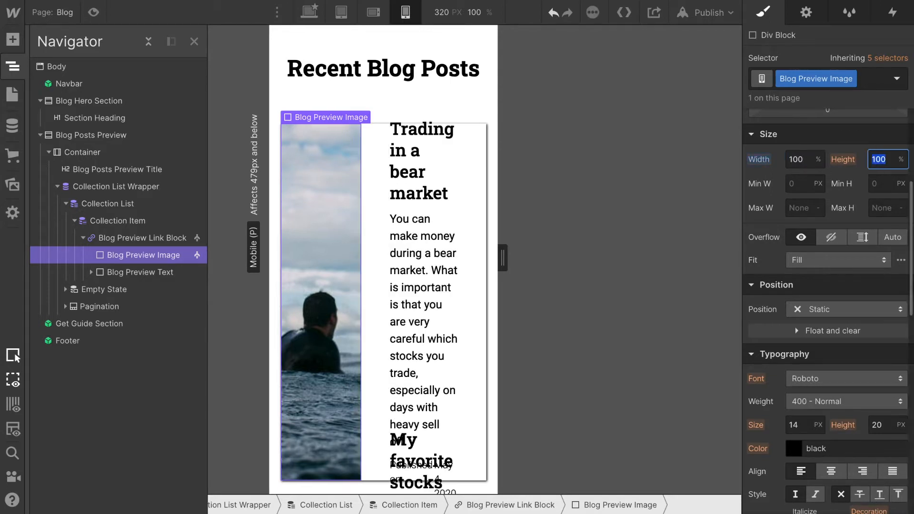
type("150px")
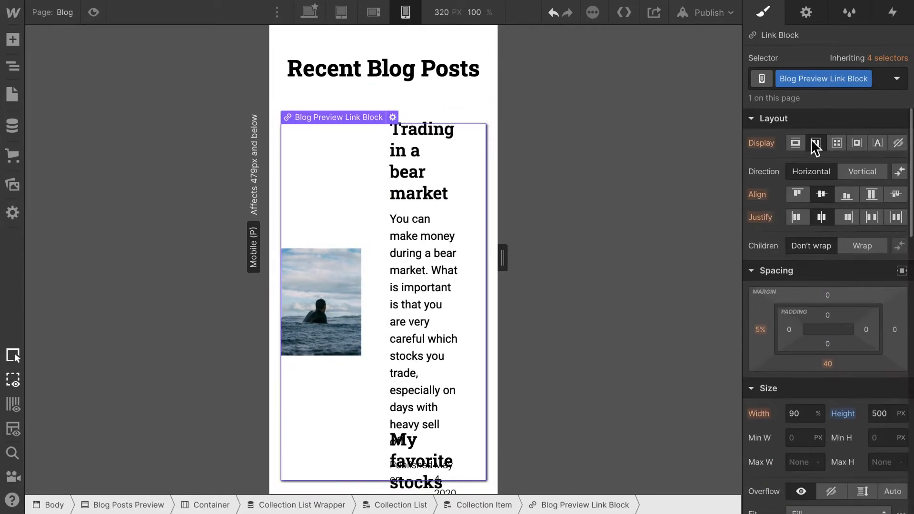
Make the link block a wrapping flex container, set Blog Preview Text width to 100%, and justify center.
left_click(862, 246)
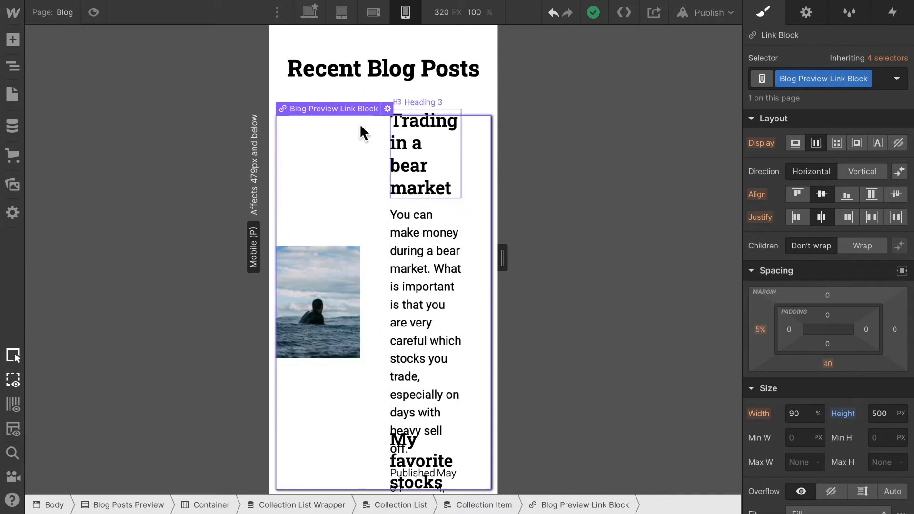
left_click(862, 246)
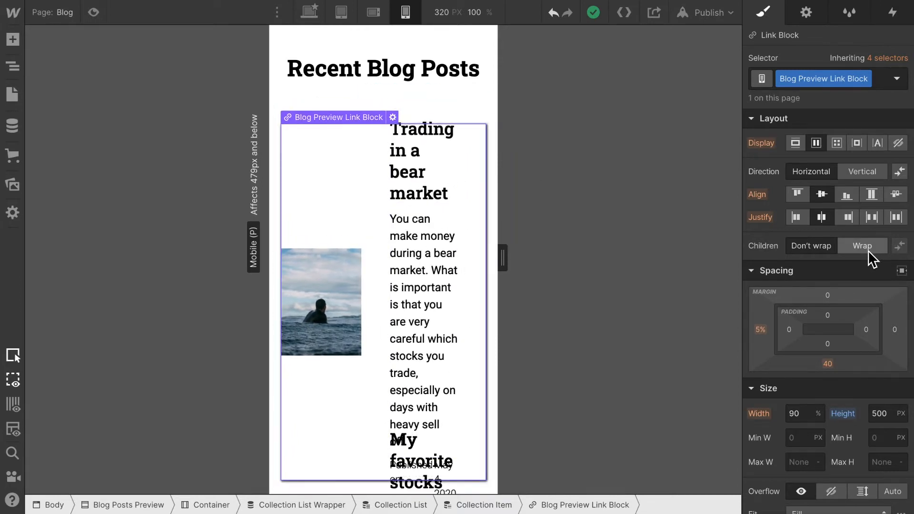
left_click(862, 172)
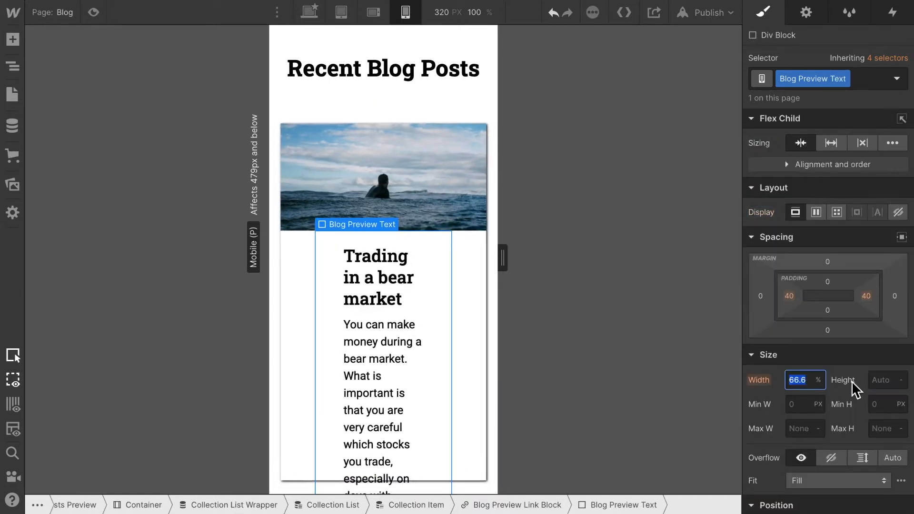
type("100")
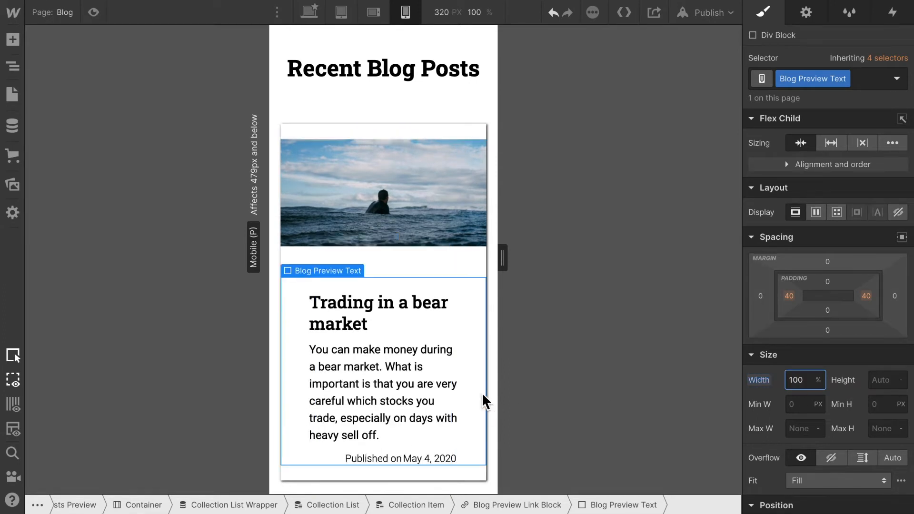
mouse_move(698, 276)
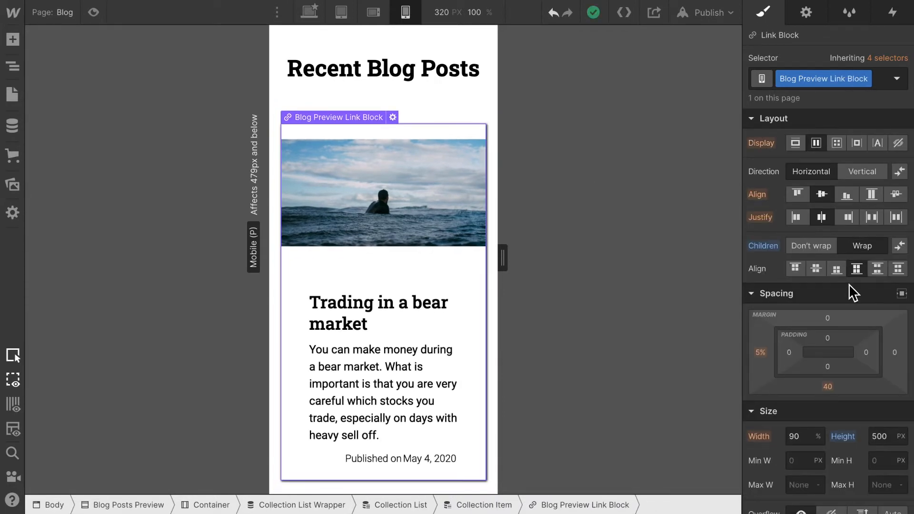
mouse_move(821, 216)
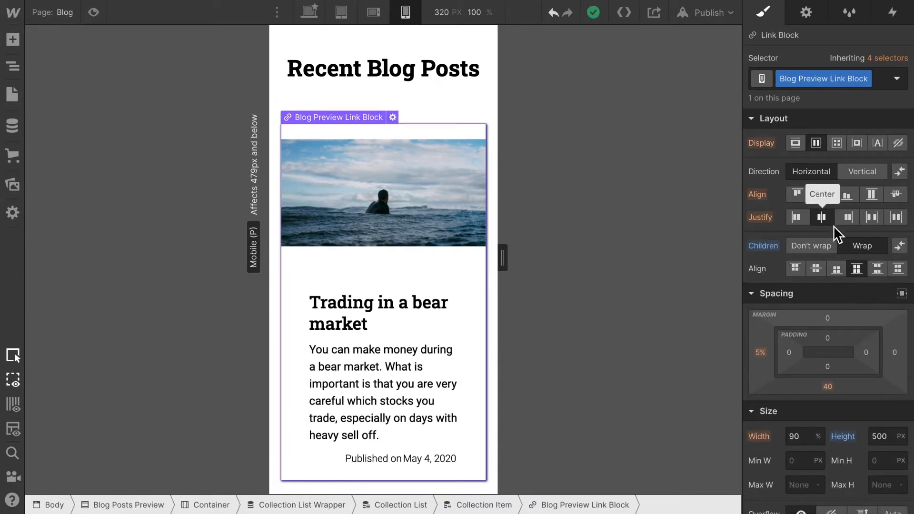
left_click(872, 217)
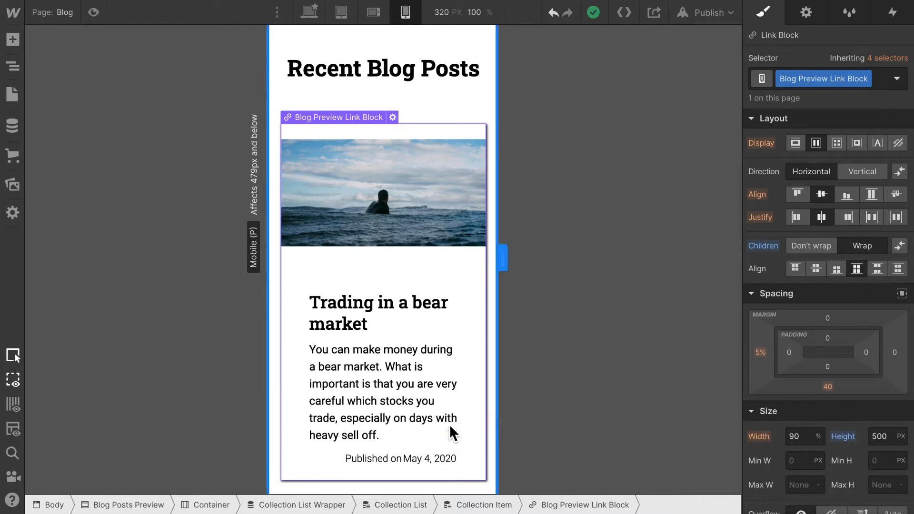
scroll("down", 3)
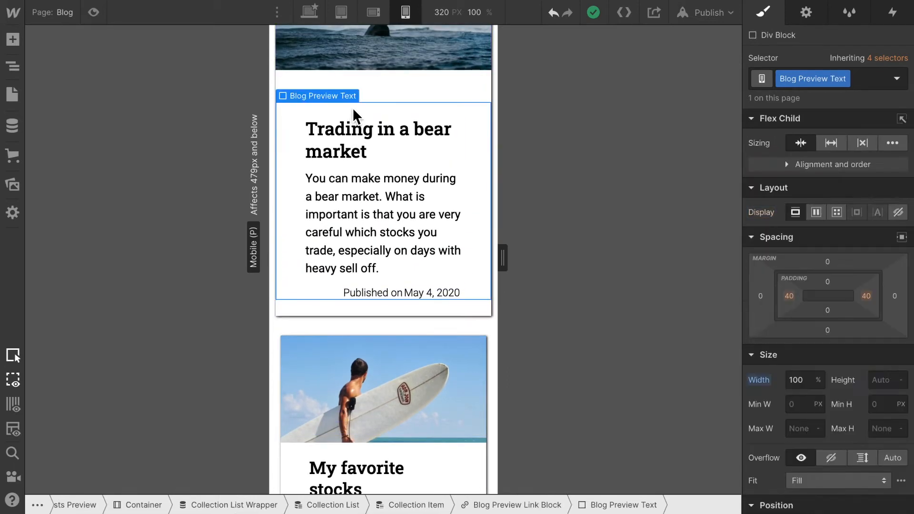
Set the Blog Preview Text height to 350 px.
left_click(885, 380)
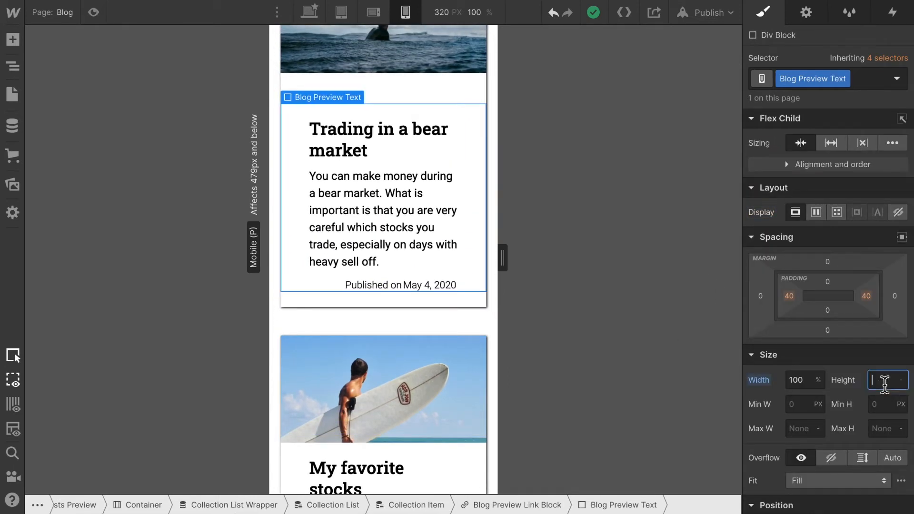
left_click(884, 380)
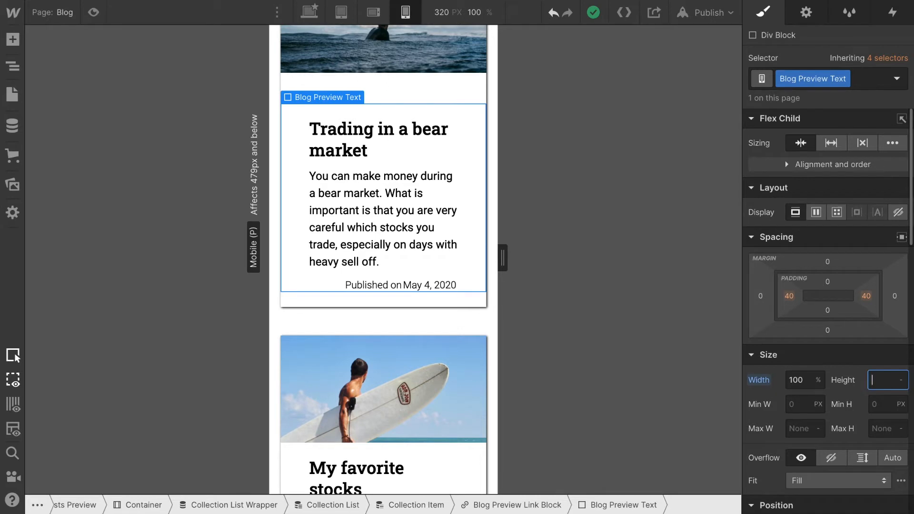
type("350")
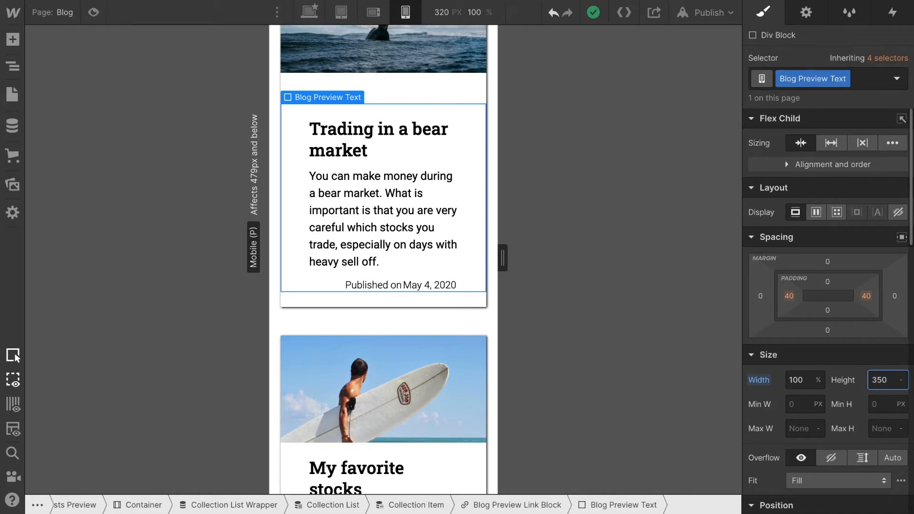
left_click(883, 380)
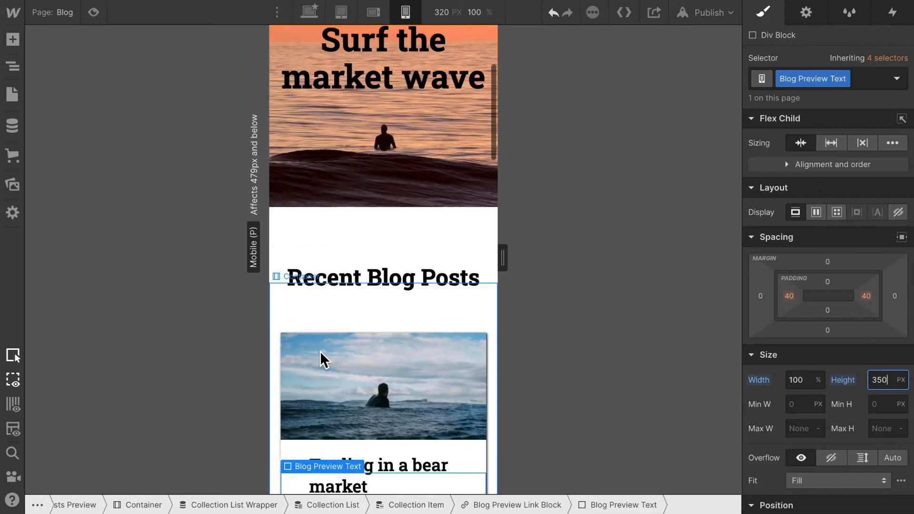
scroll("down", 3)
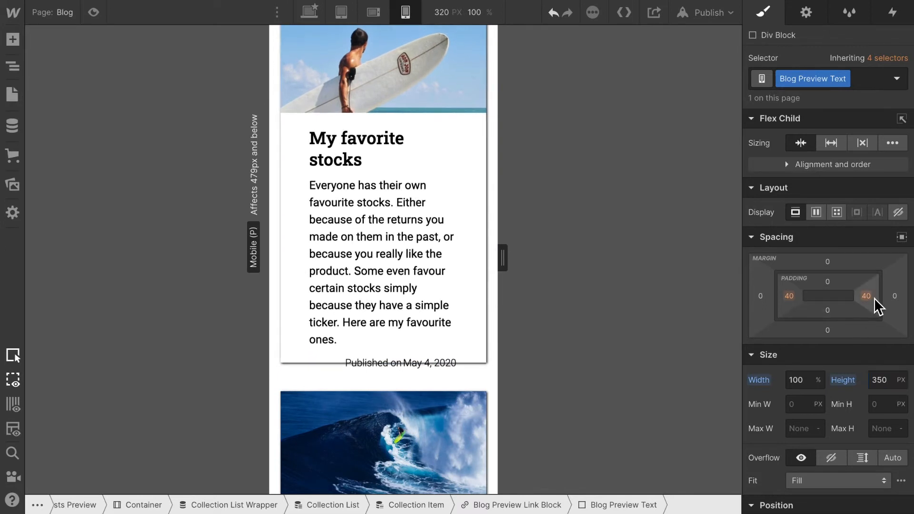
Set the Blog Preview Text left and right padding to 10 px on mobile.
left_click(866, 296)
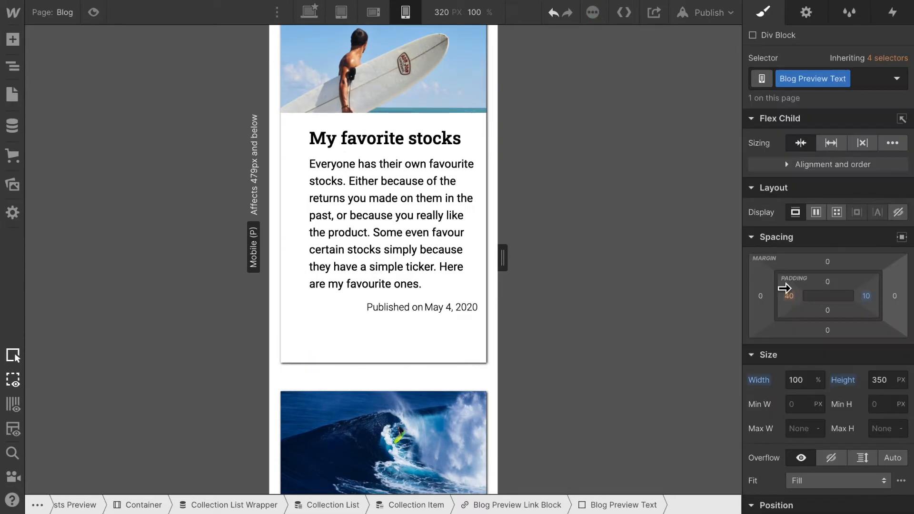
left_click(789, 296)
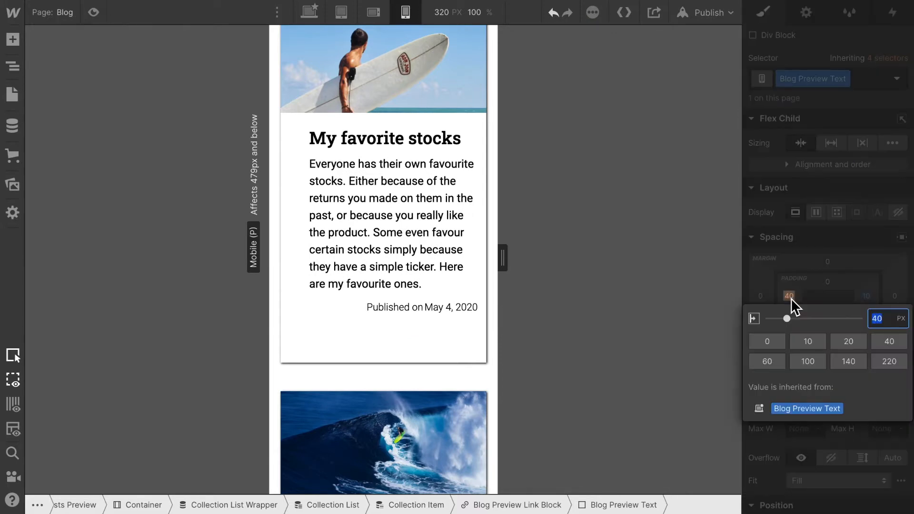
left_click(808, 341)
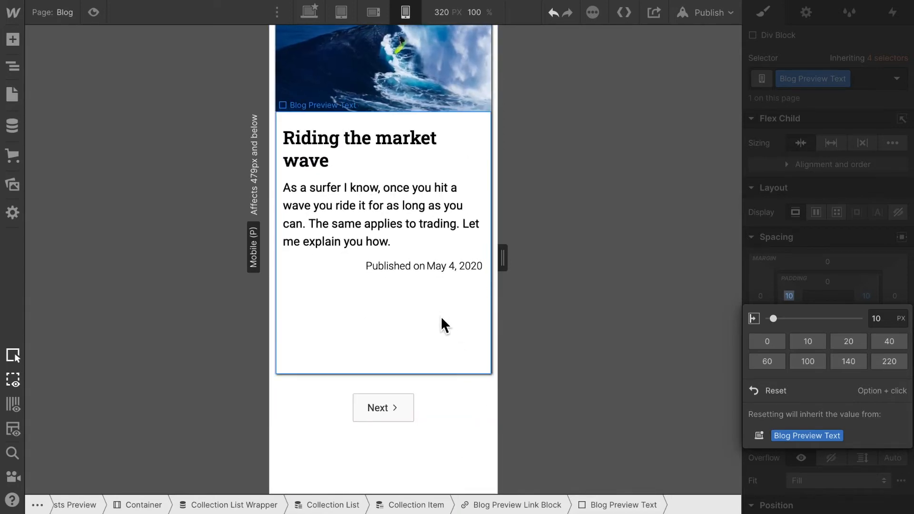
scroll("down", 3)
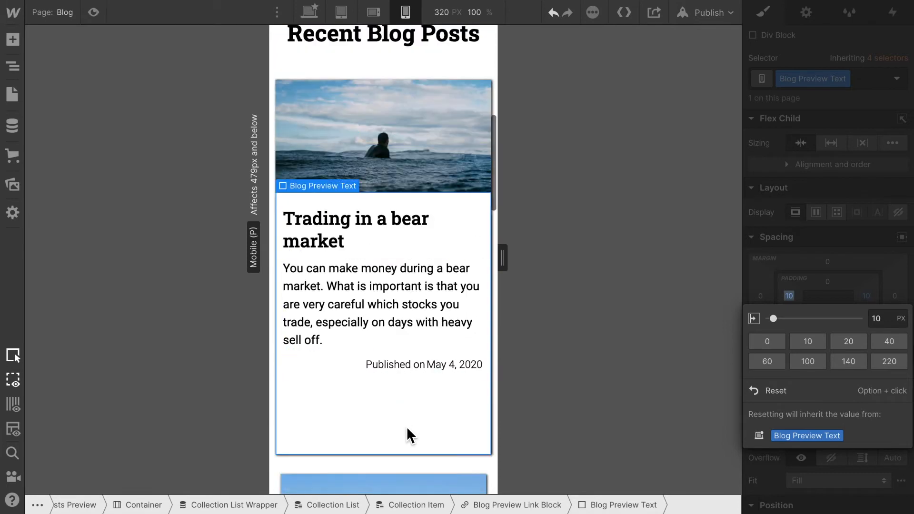
scroll("down", 3)
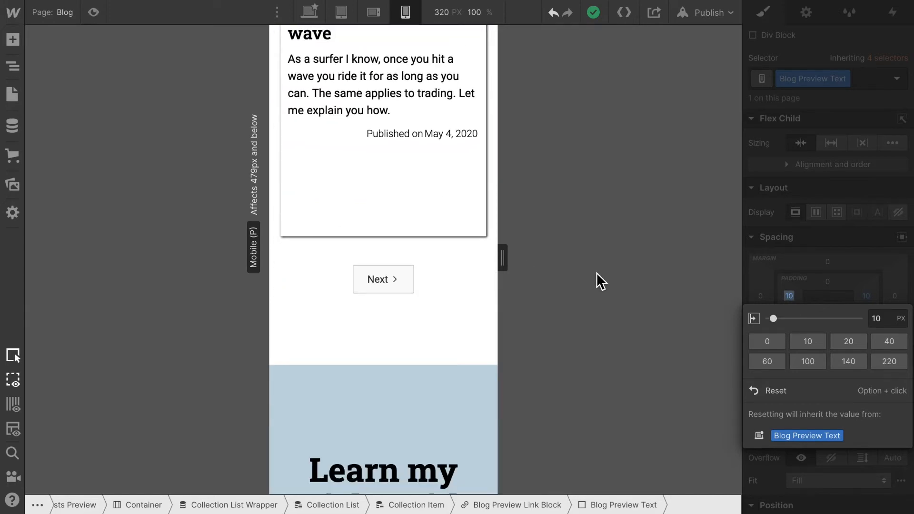
mouse_move(387, 399)
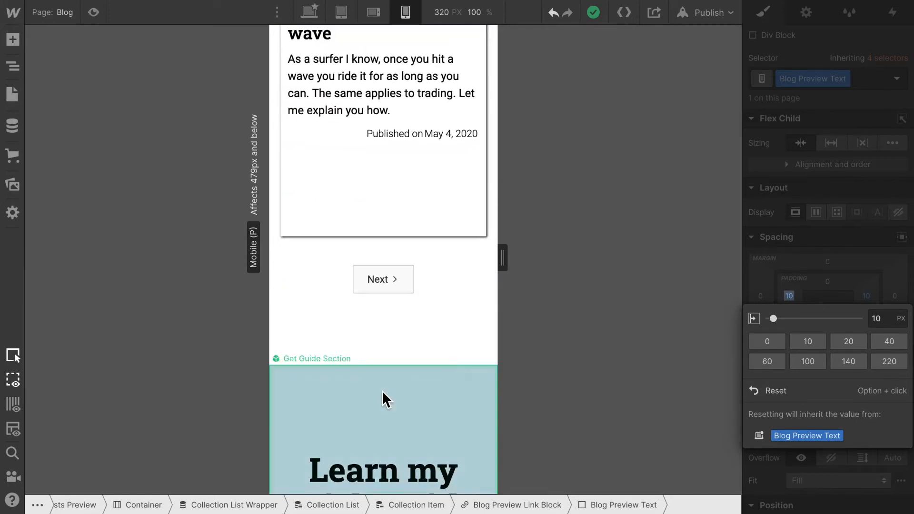
Scroll to the Get Guide signup form and select its text fields to inspect them.
scroll("down", 3)
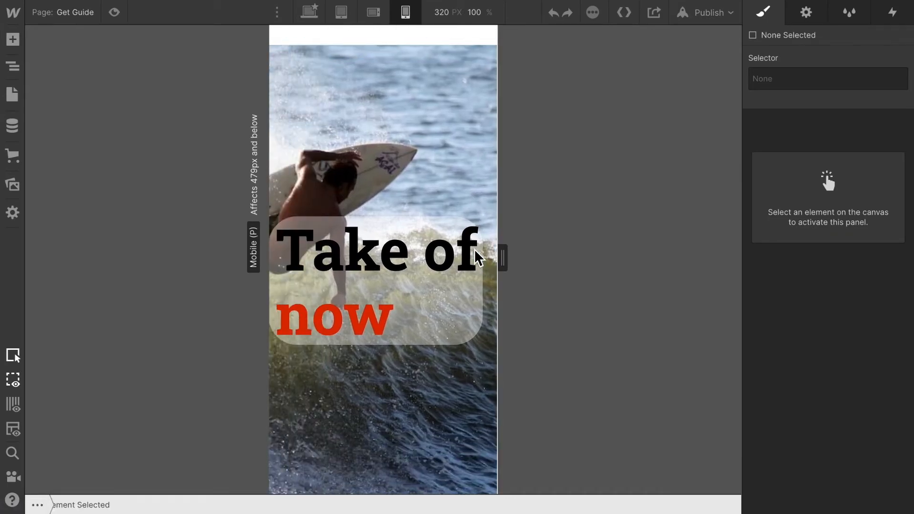
scroll("down", 3)
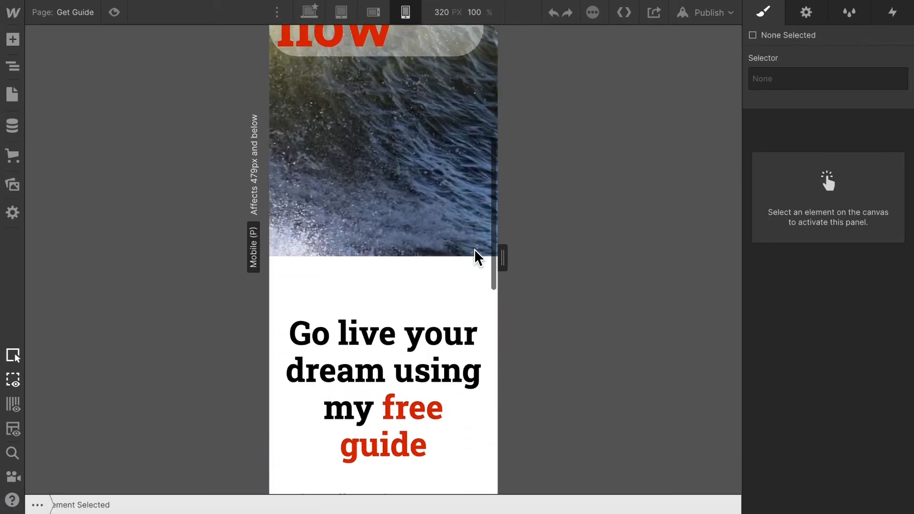
scroll("down", 3)
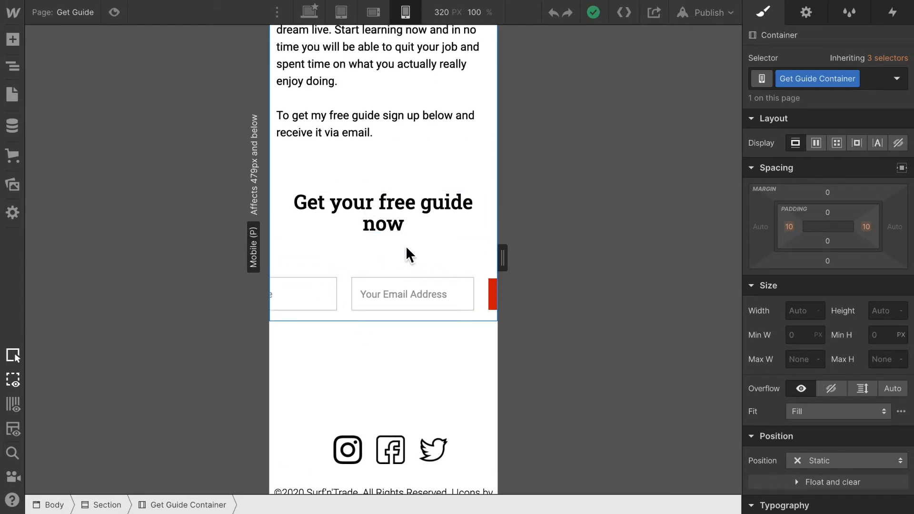
mouse_move(374, 286)
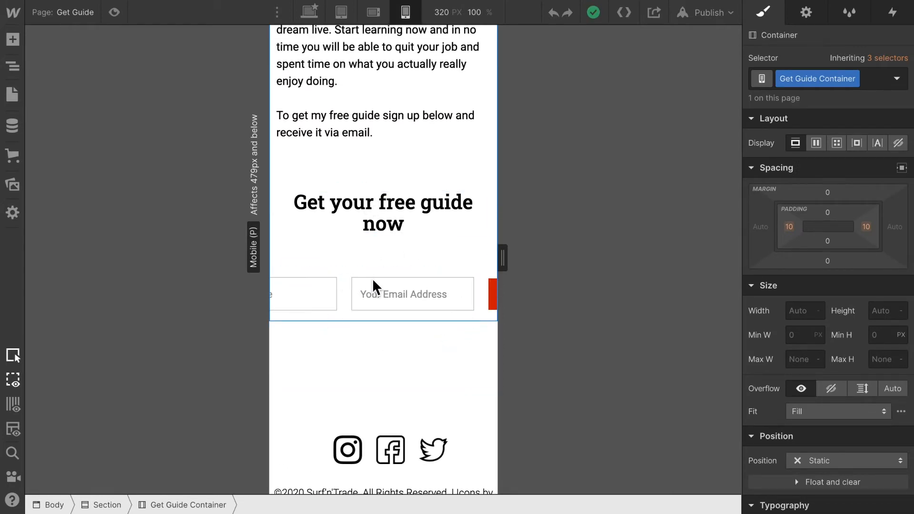
left_click(307, 294)
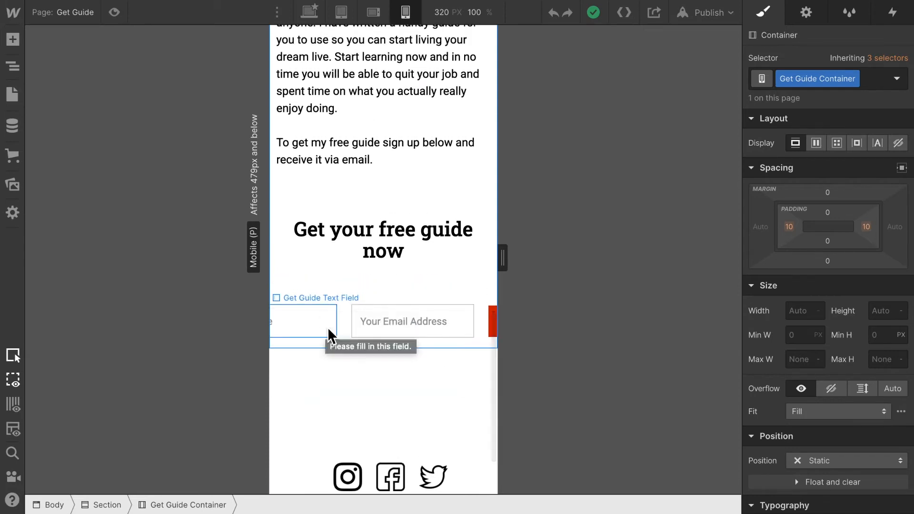
left_click(411, 322)
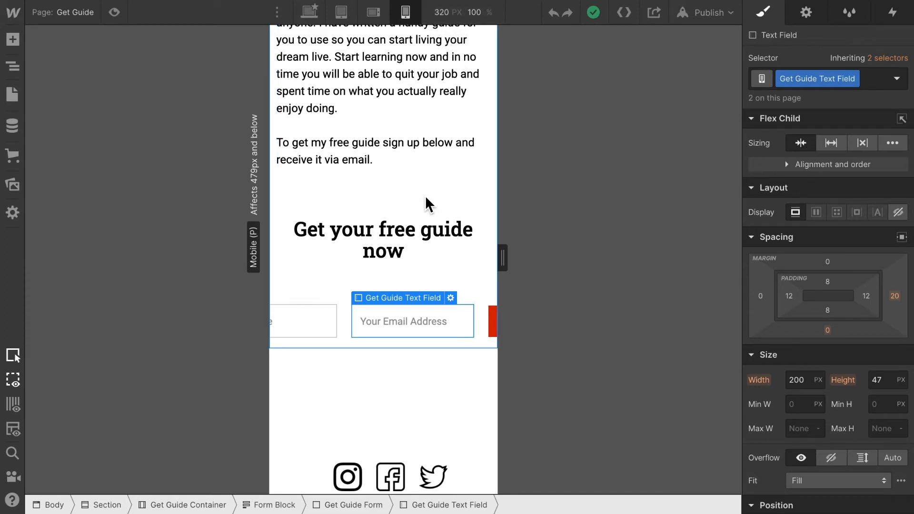
mouse_move(606, 179)
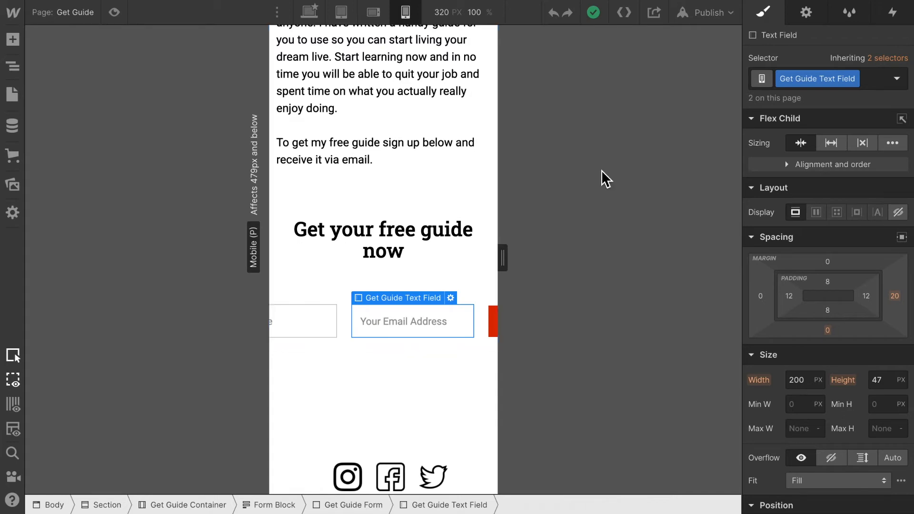
mouse_move(339, 300)
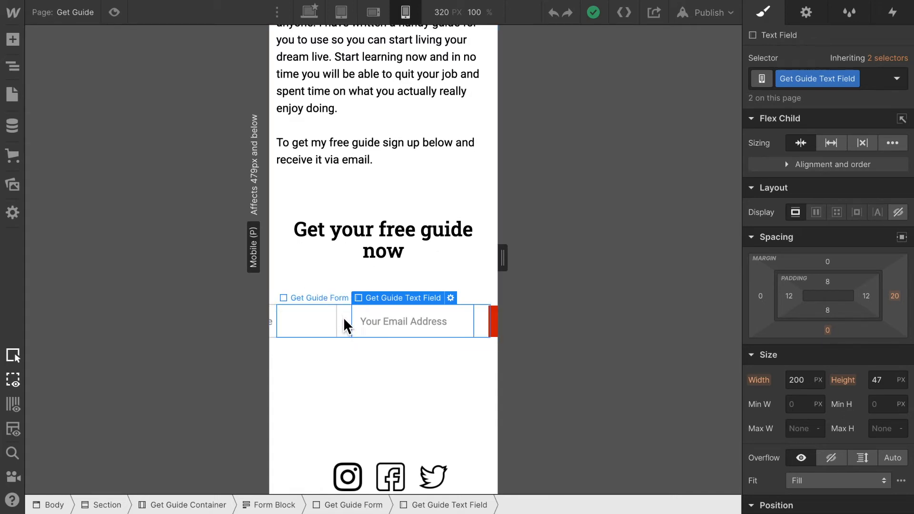
Select Get Guide Form in the Navigator and set its flex direction to vertical.
left_click(13, 66)
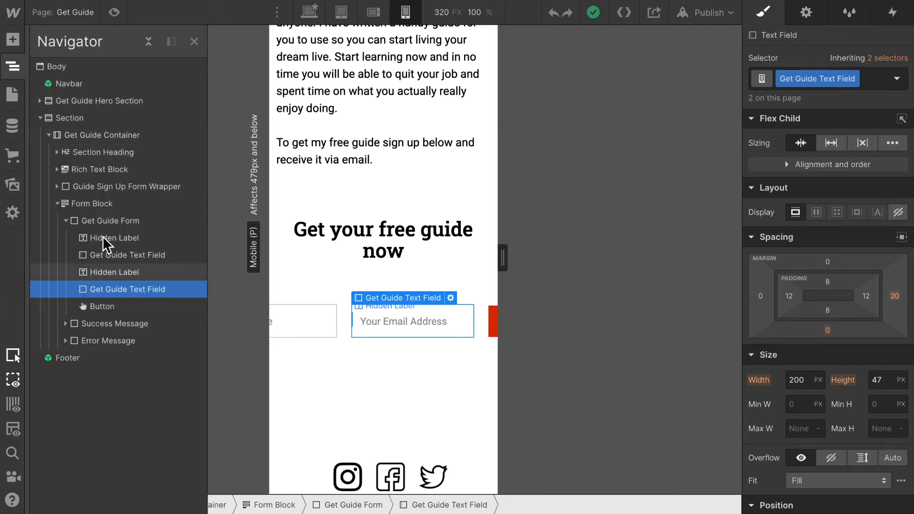
left_click(111, 221)
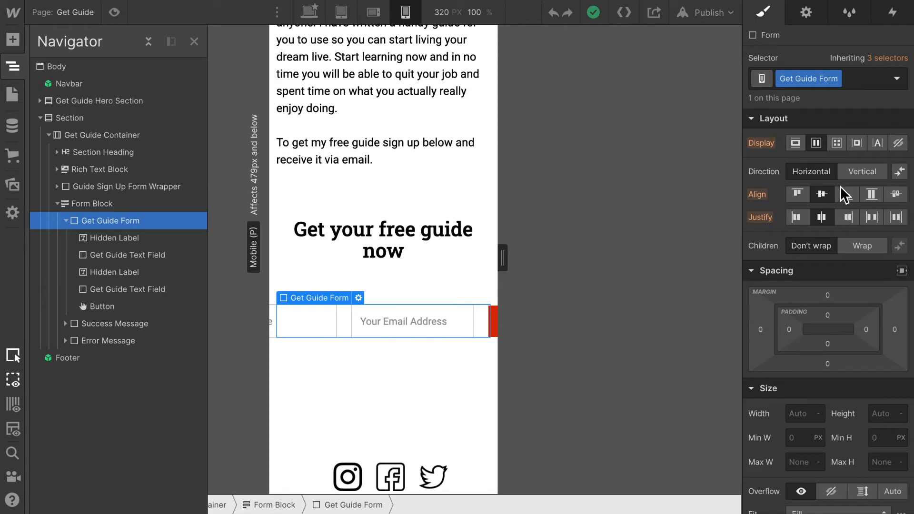
left_click(863, 245)
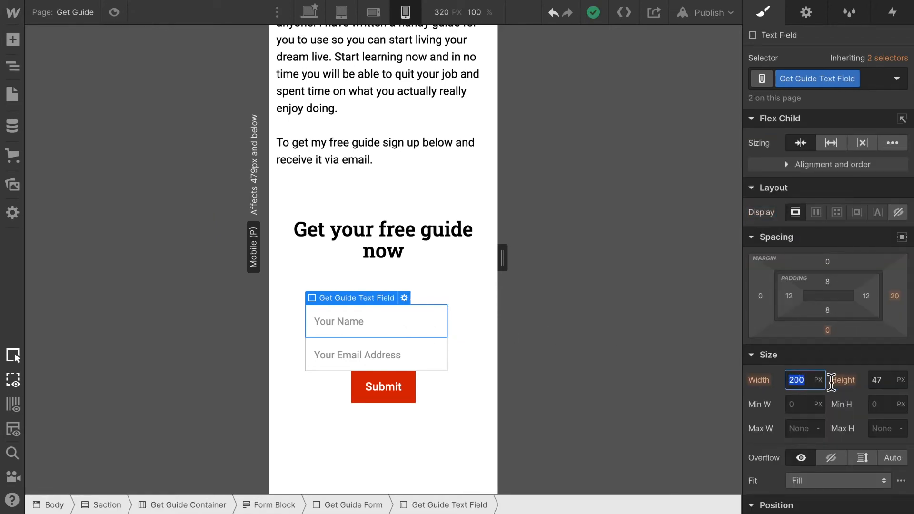
Set the Get Guide text fields' width to 300 with a 10 px bottom margin.
type("300")
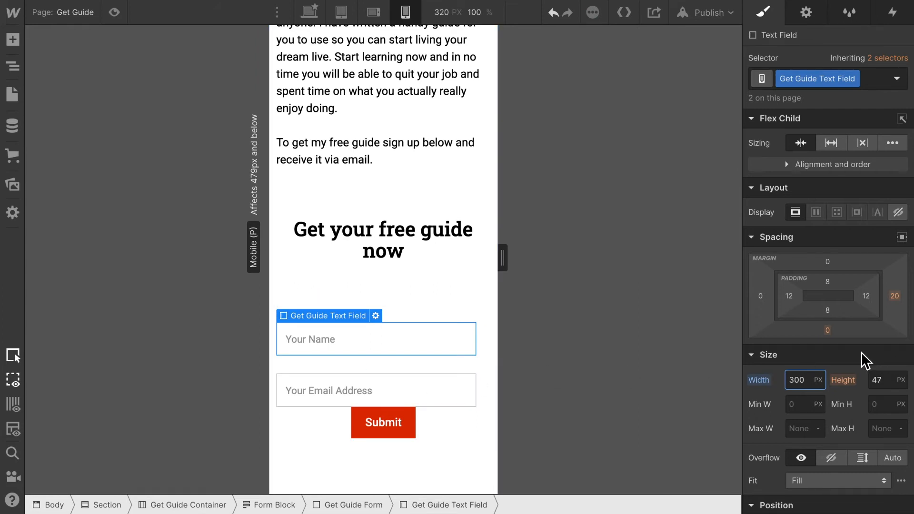
left_click(376, 390)
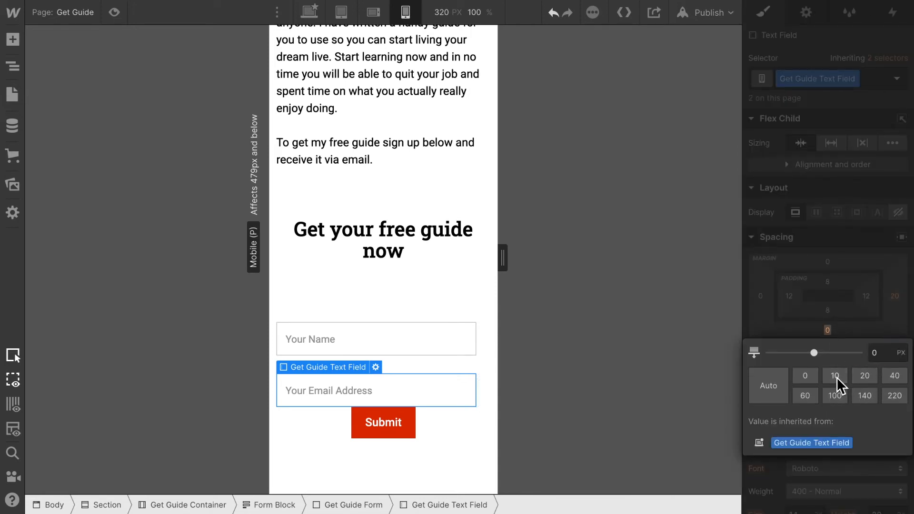
left_click(834, 376)
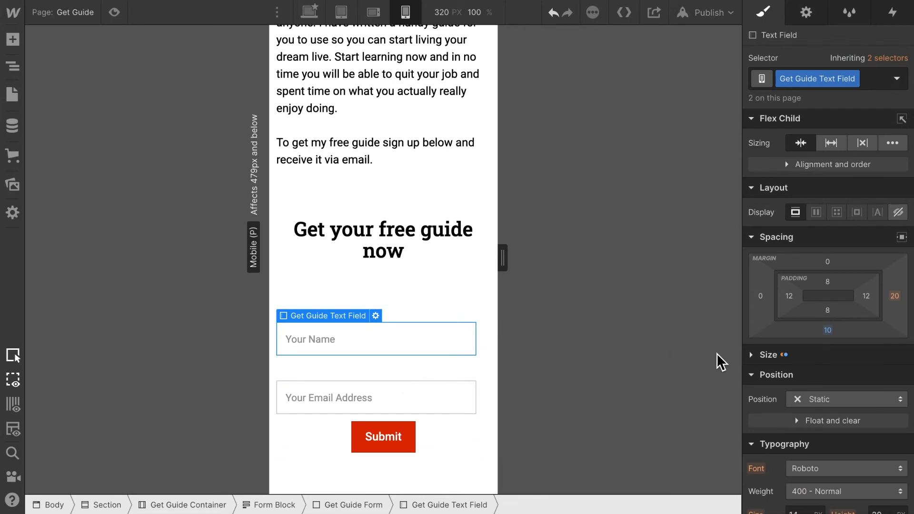
left_click(766, 354)
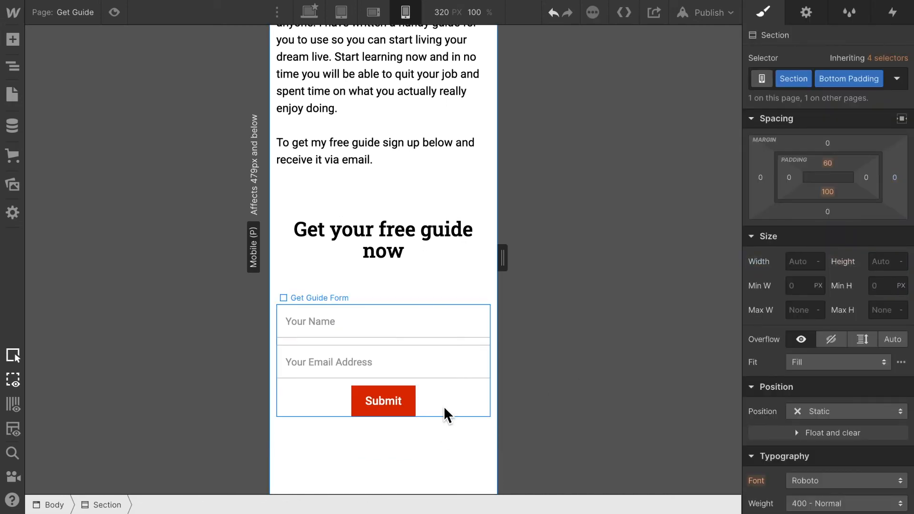
Reduce the Get Guide section's bottom padding from 100 to 60 px.
scroll("down", 3)
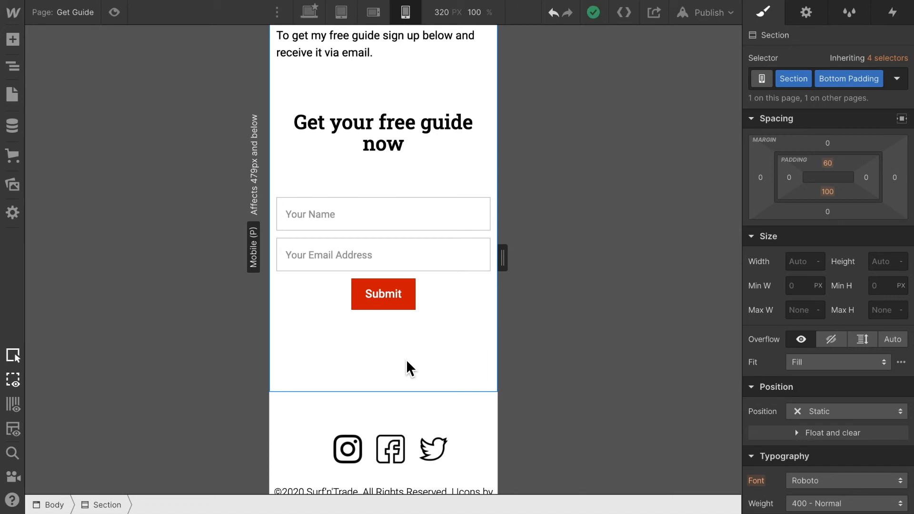
mouse_move(361, 373)
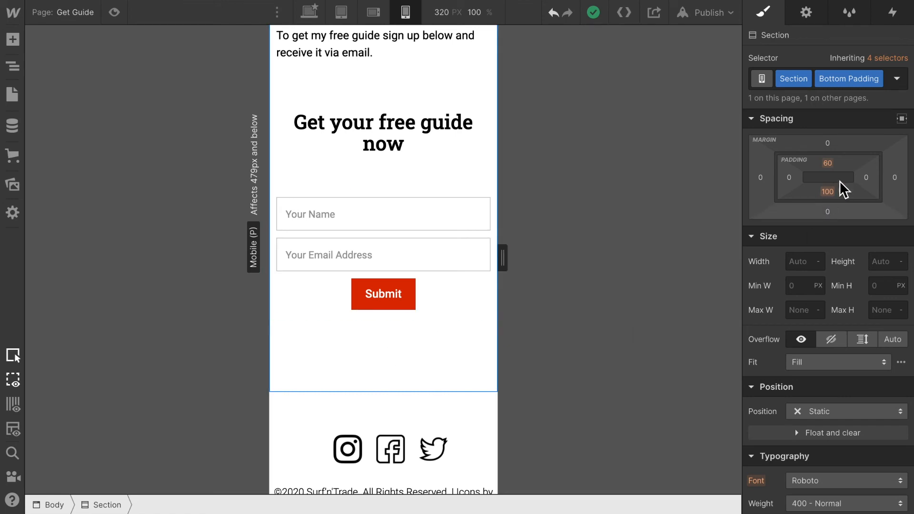
left_click(827, 191)
type("60")
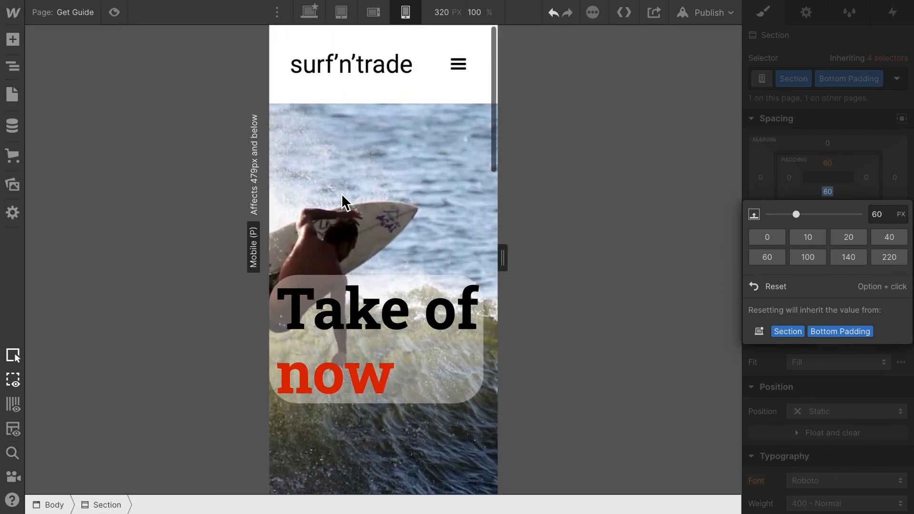
Open Blog Posts Template and scroll through 'When your portfolio comes crashing down' on mobile.
scroll("down", 3)
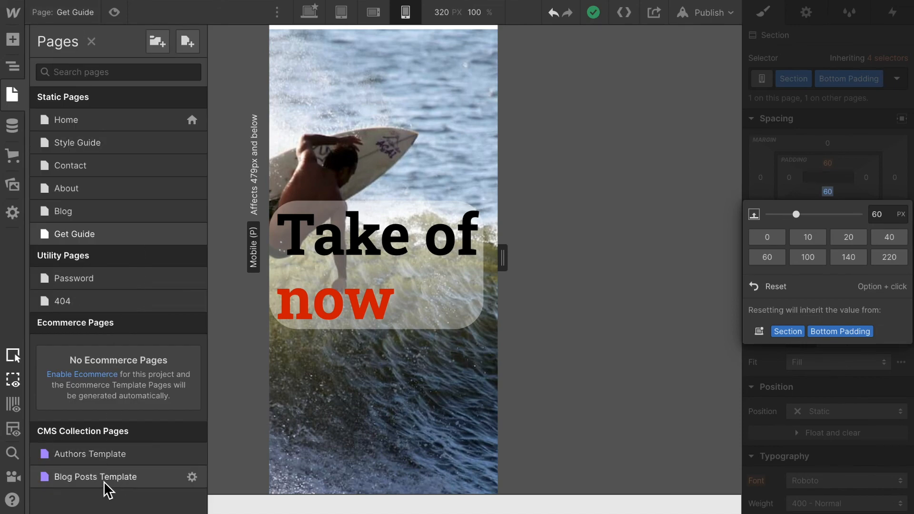
left_click(96, 478)
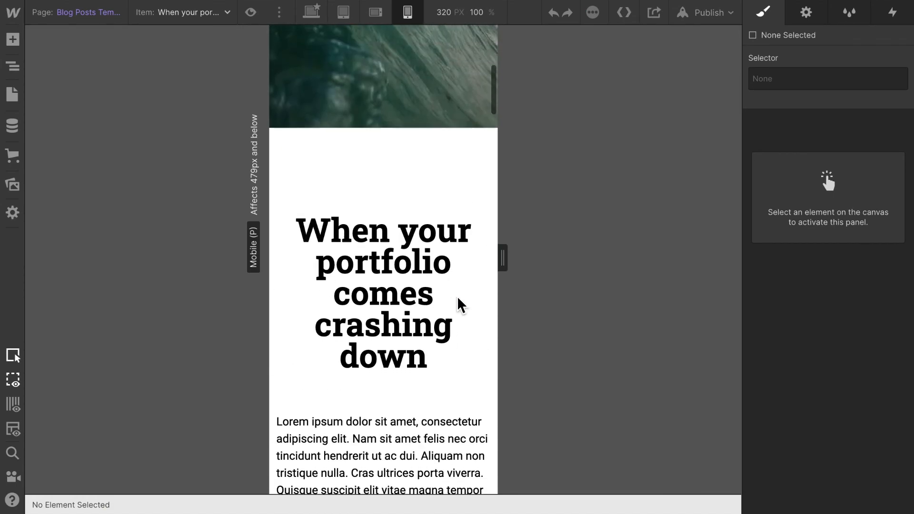
scroll("down", 3)
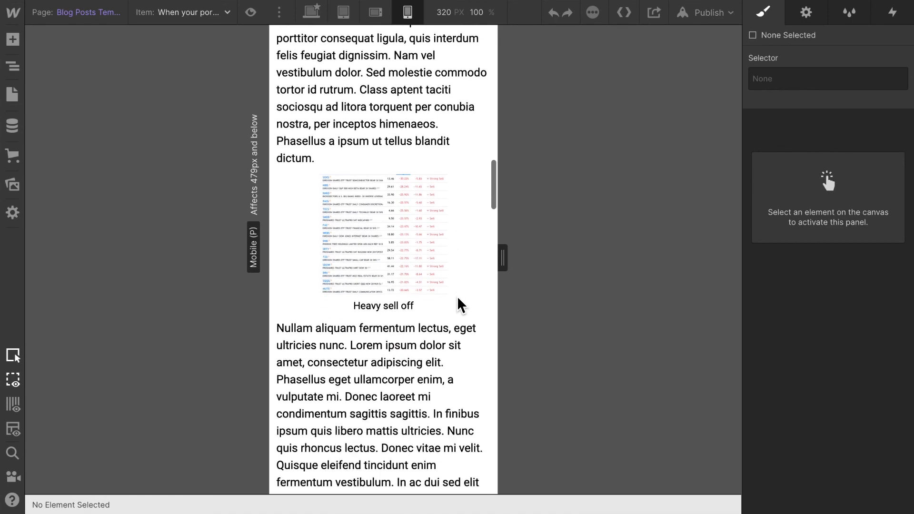
scroll("down", 3)
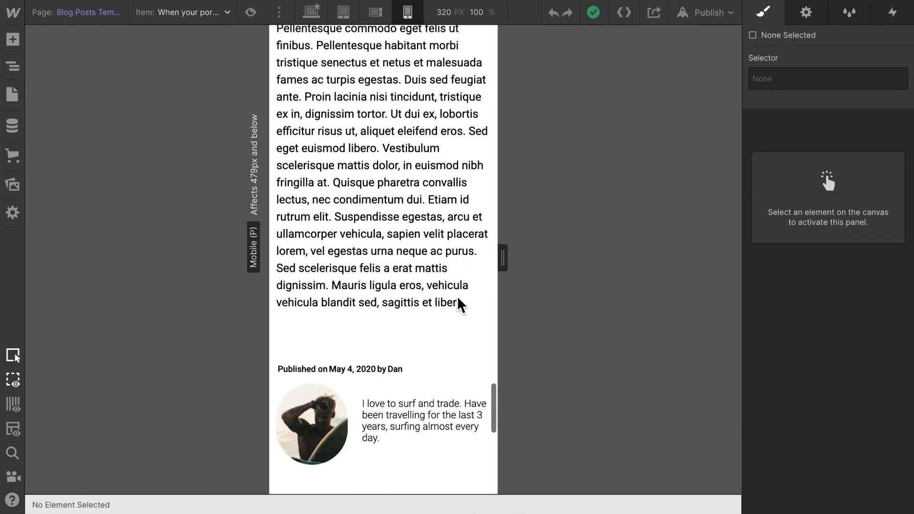
scroll("down", 3)
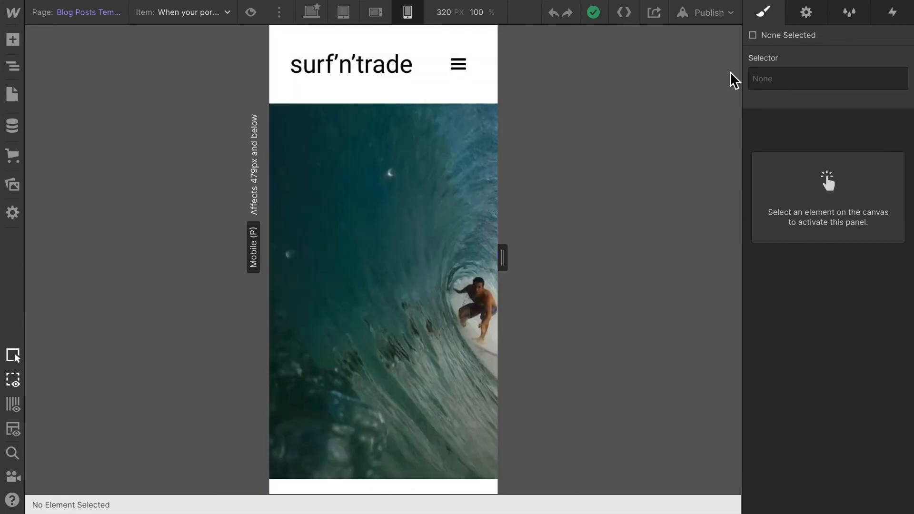
Publish the site to surfntrade.webflow.io and close the publish panel once it succeeds.
left_click(709, 12)
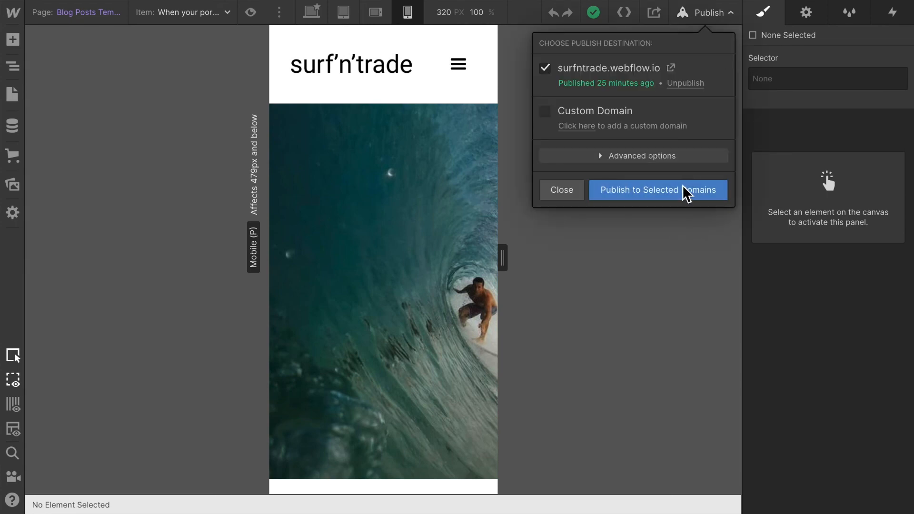
left_click(658, 189)
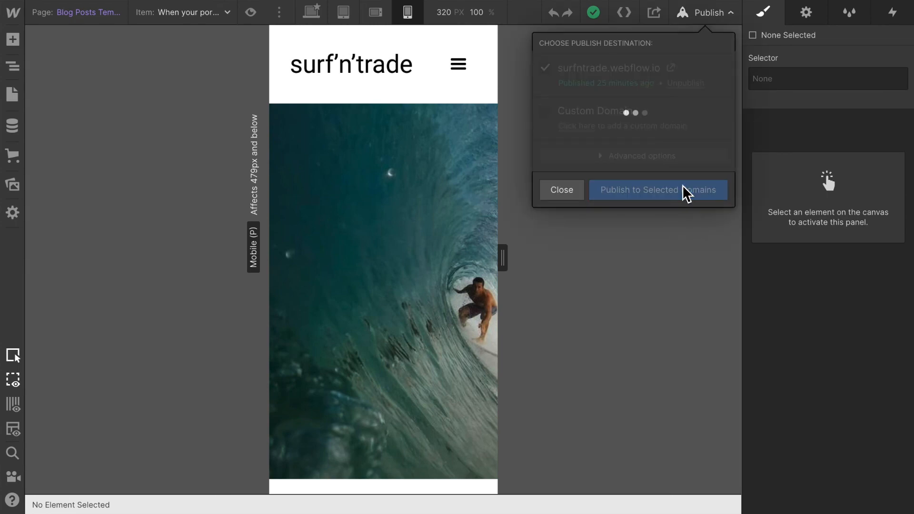
left_click(658, 190)
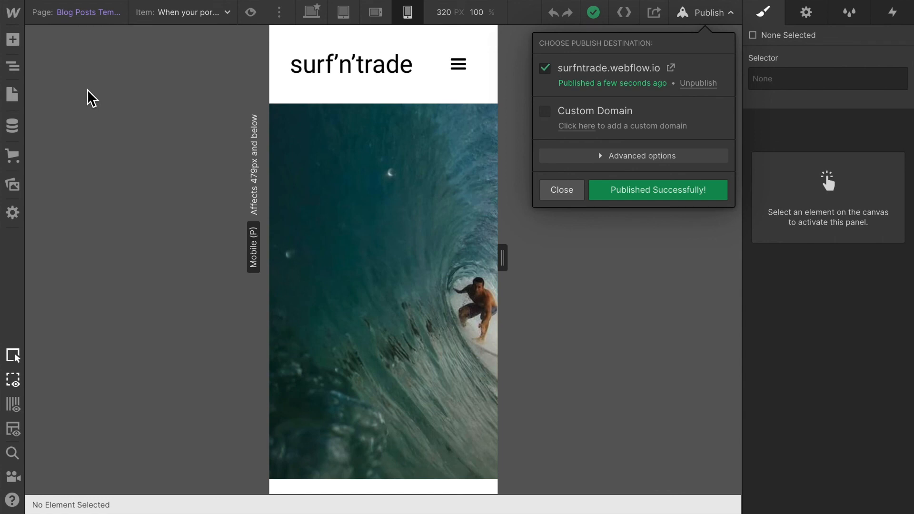
left_click(562, 190)
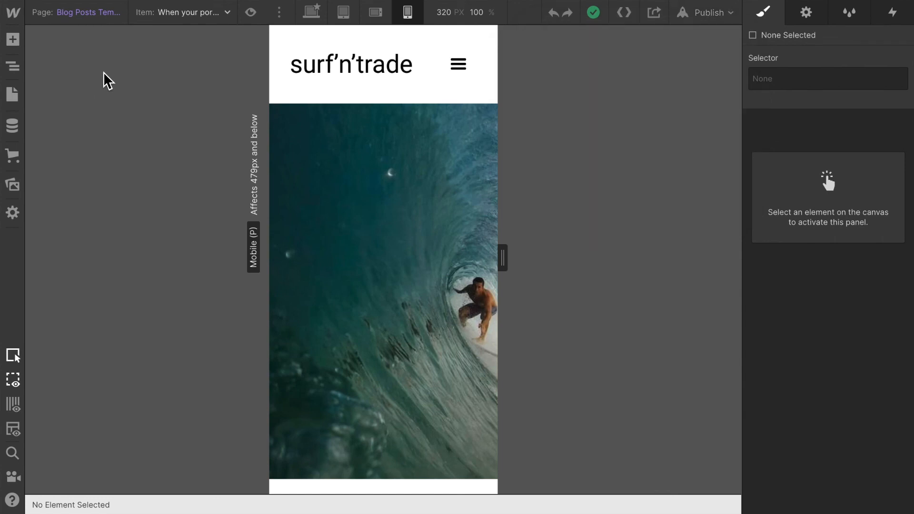